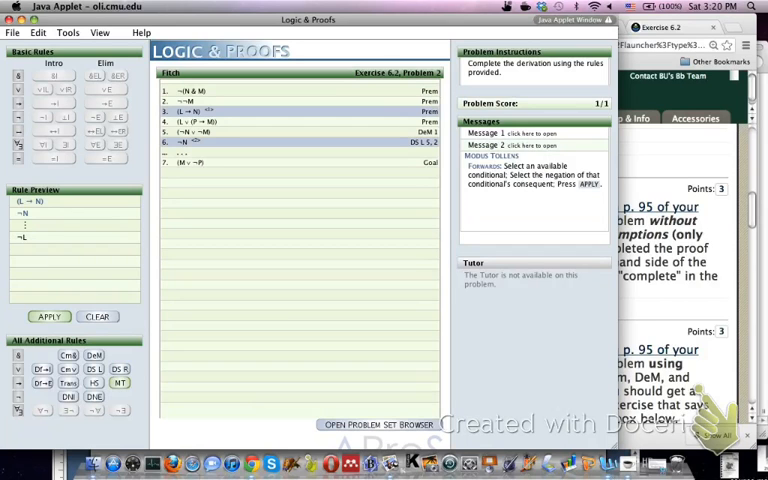
# - Apply Modus Tollens to lines 3 and 6, adding ¬L as a new line
pyautogui.click(49, 316)
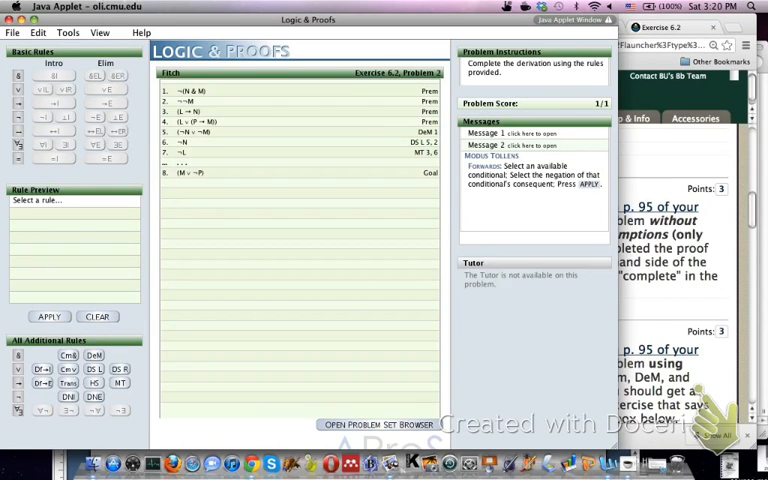
pyautogui.click(38, 32)
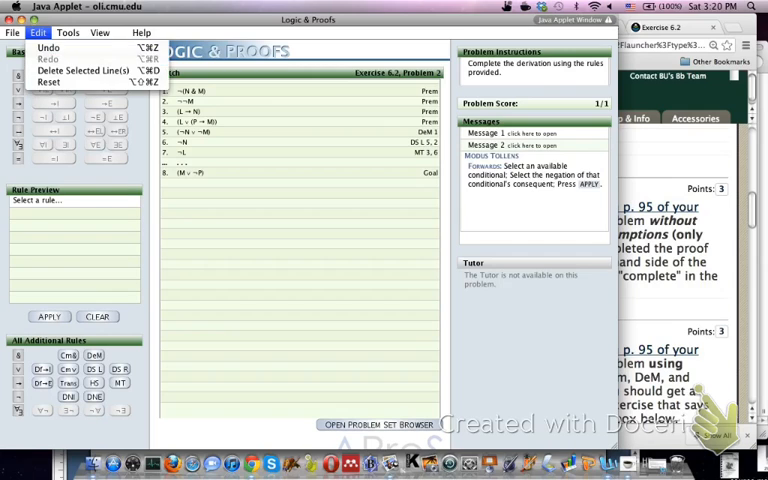
# - Undo the ¬L line, then reselect Modus Tollens on lines 3 and 6 to preview ¬L
pyautogui.click(85, 70)
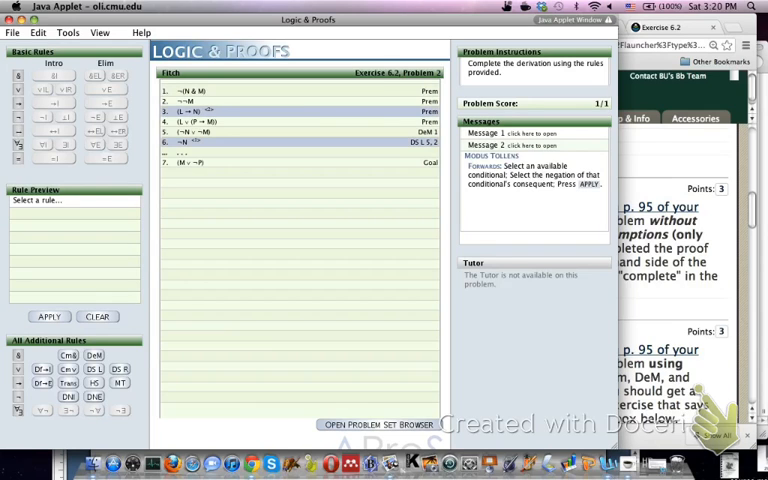
pyautogui.click(119, 383)
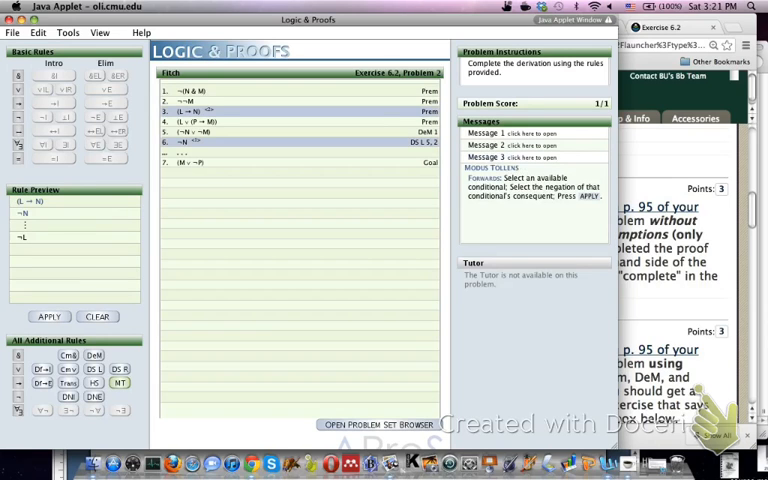
pyautogui.click(25, 213)
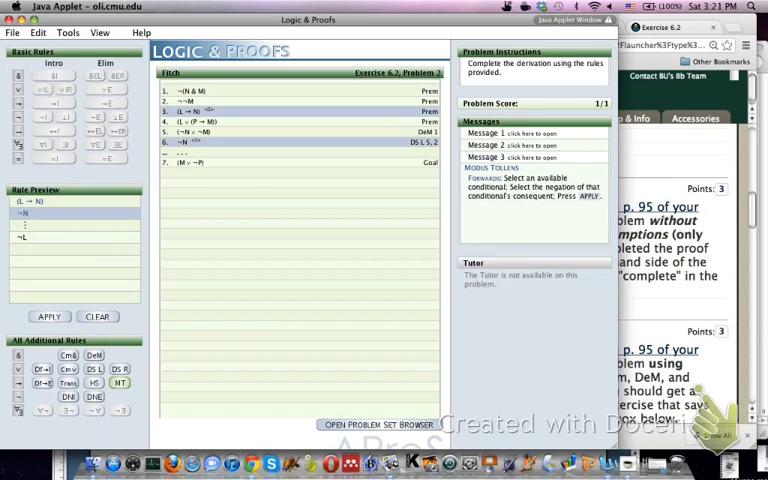